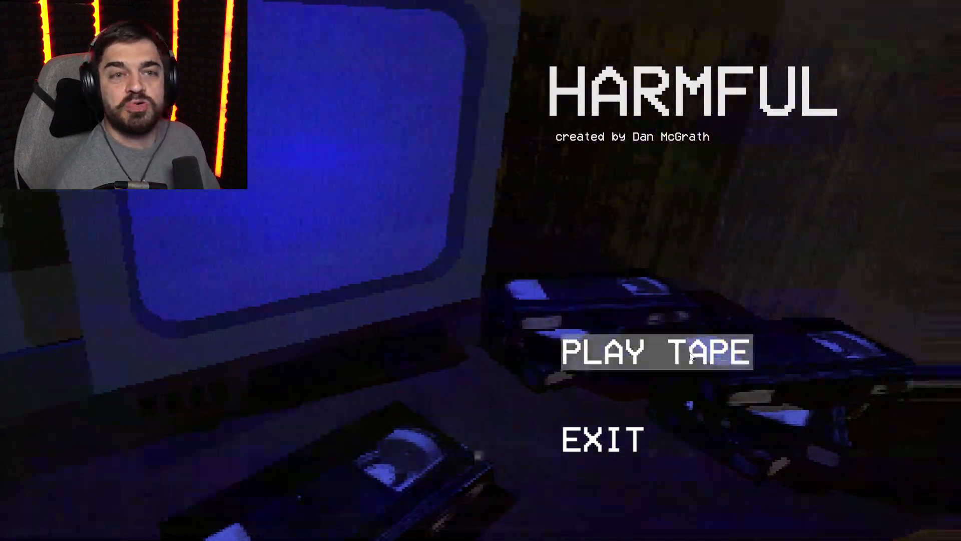
left_click(655, 352)
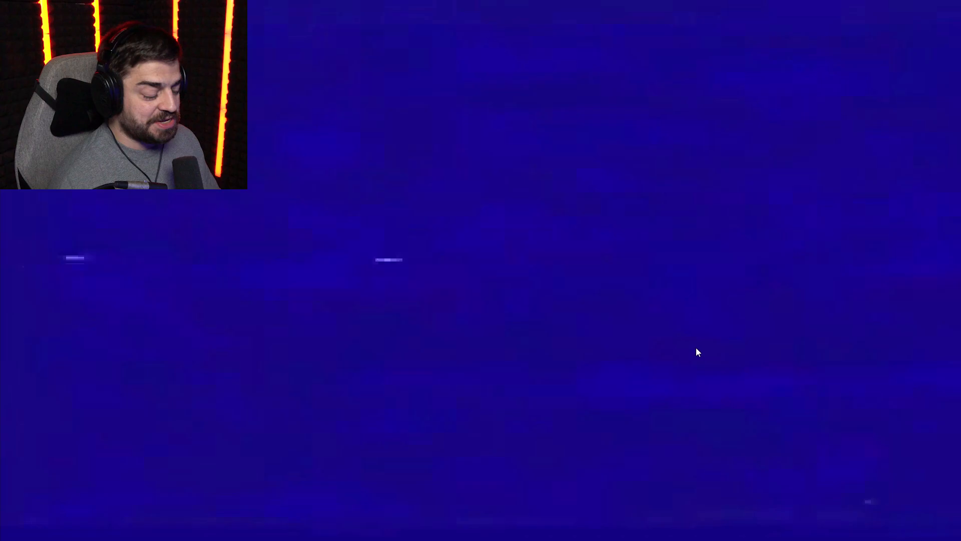